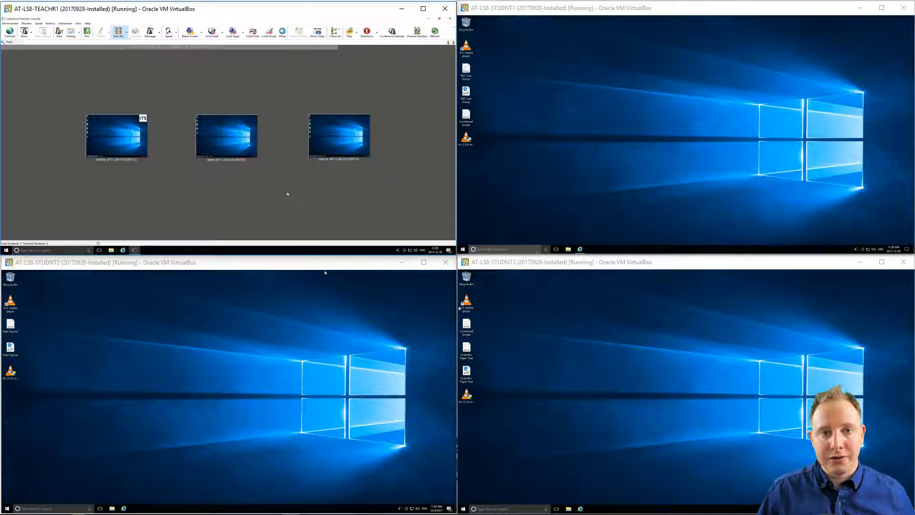
Step: Start a new Vote from the toolbar to bring up Send Question To Students
{"action": "left_click", "coordinate": [423, 9]}
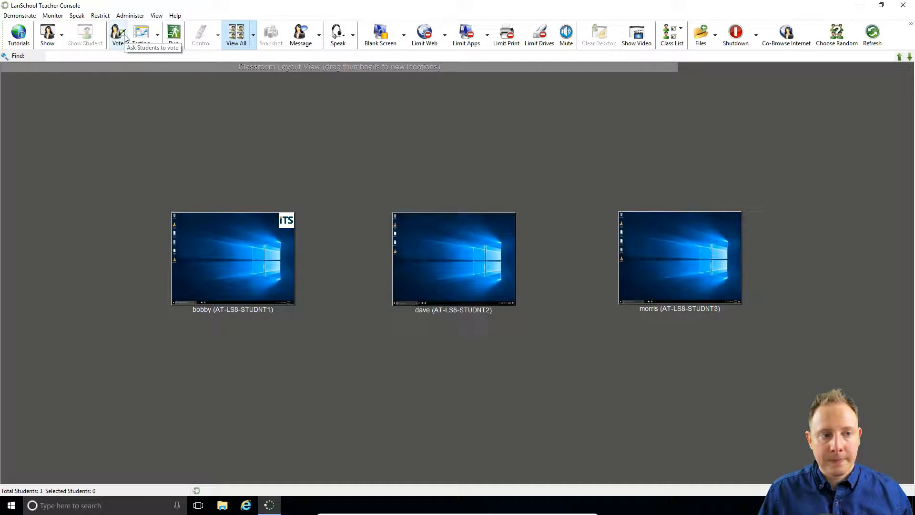
{"action": "left_click", "coordinate": [117, 35]}
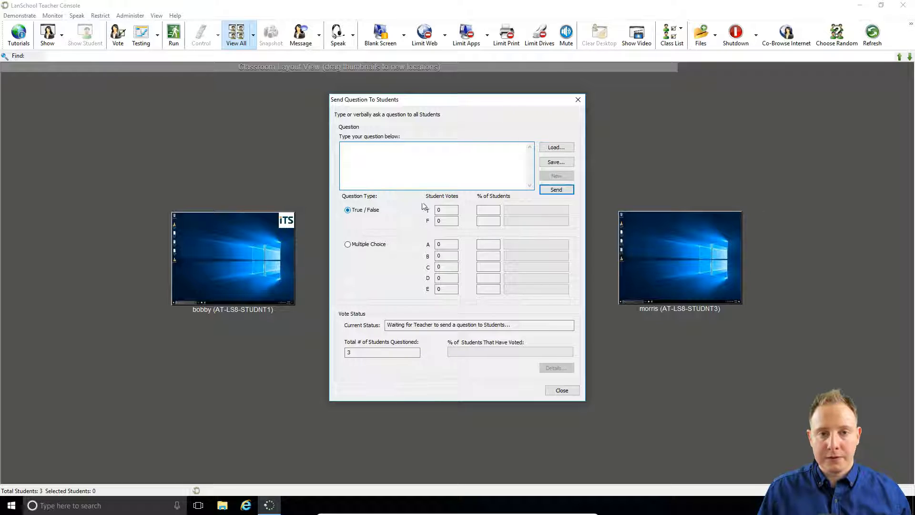
Step: Enter the true/false question 'Rome is the capital of Italy?' in the question box
{"action": "left_click", "coordinate": [431, 166]}
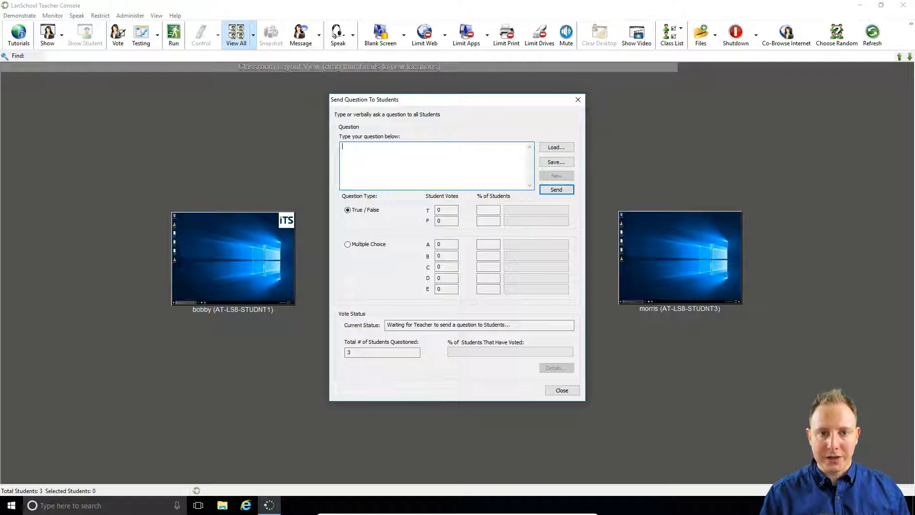
{"action": "type", "text": "True or false:"}
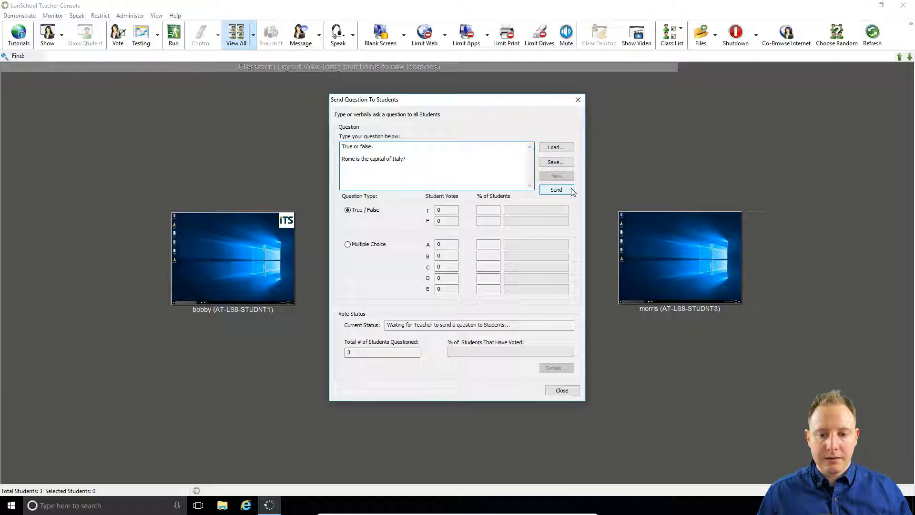
Step: Send the question and vote True on the first student and False on the second
{"action": "left_click", "coordinate": [556, 189]}
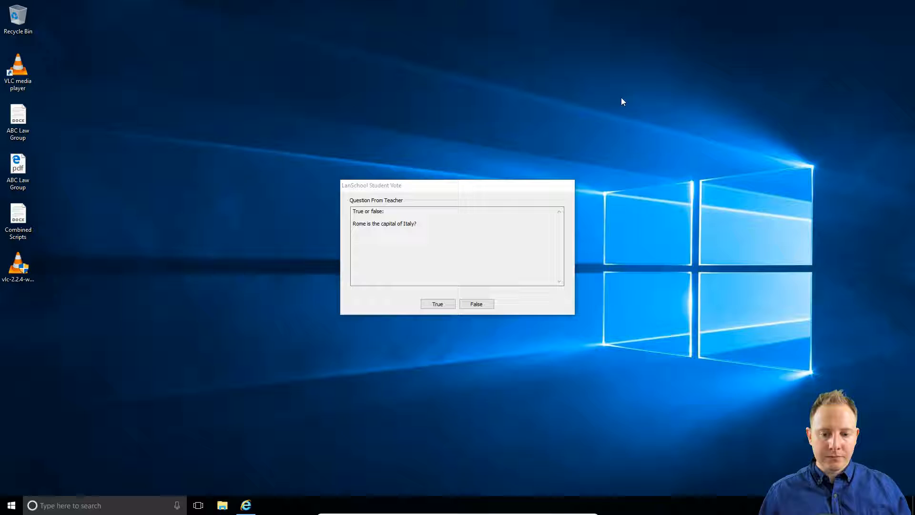
{"action": "left_click", "coordinate": [468, 256]}
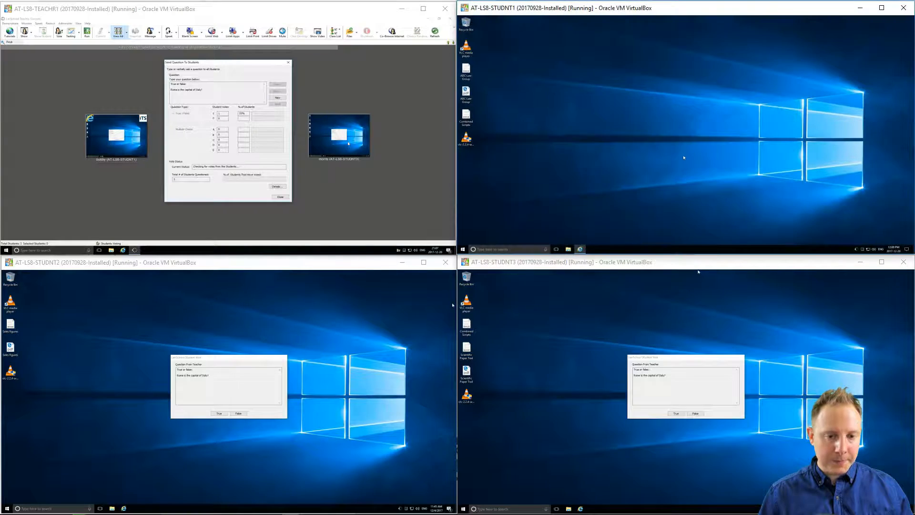
{"action": "left_click", "coordinate": [239, 413]}
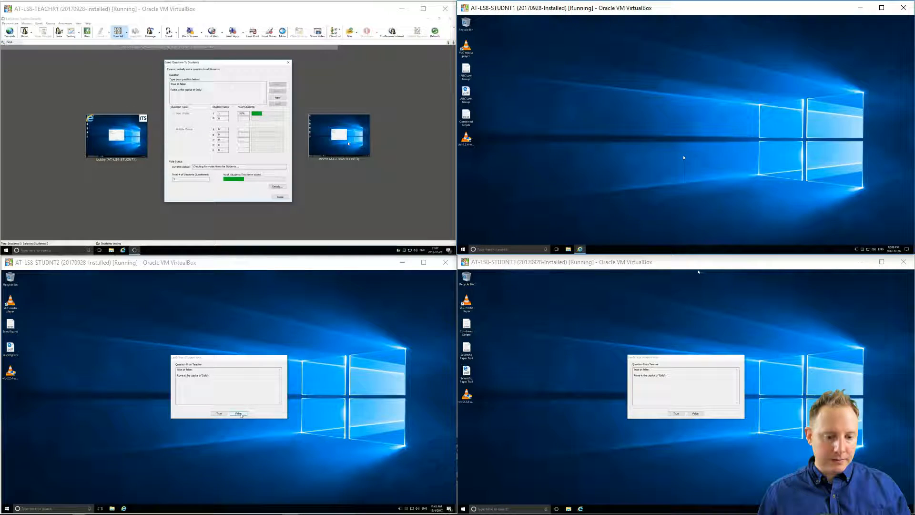
{"action": "left_click", "coordinate": [238, 412]}
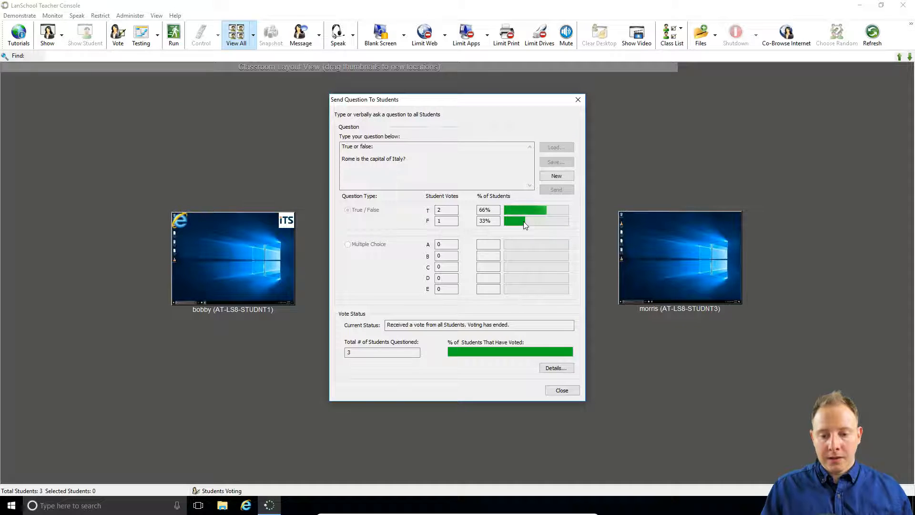
{"action": "mouse_move", "coordinate": [581, 355]}
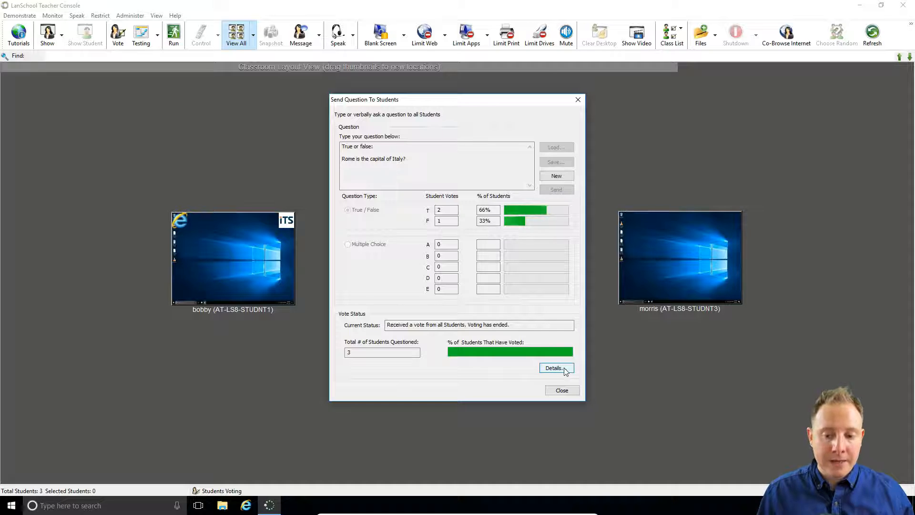
{"action": "left_click", "coordinate": [555, 368]}
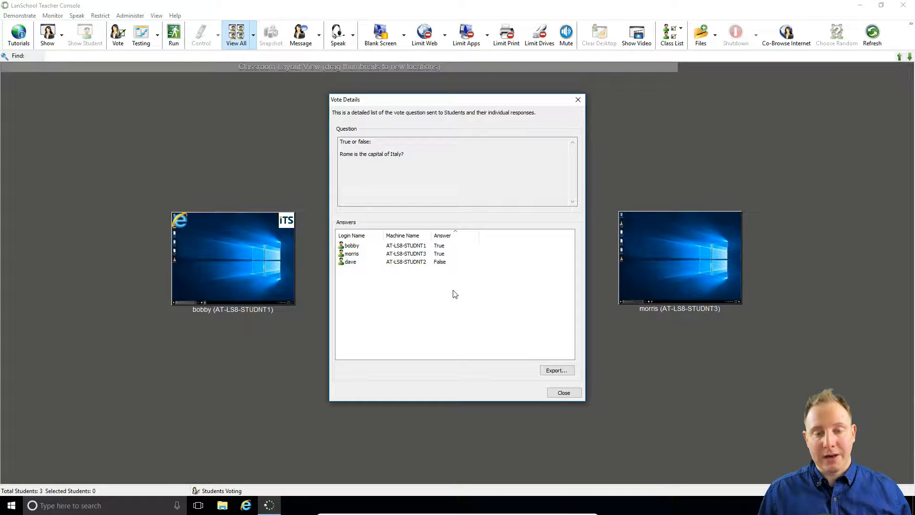
{"action": "mouse_move", "coordinate": [602, 368]}
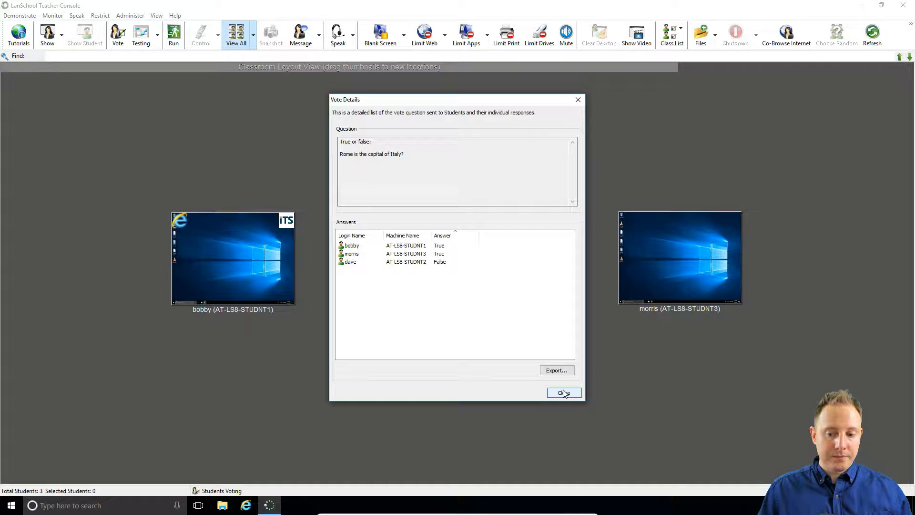
{"action": "left_click", "coordinate": [562, 392]}
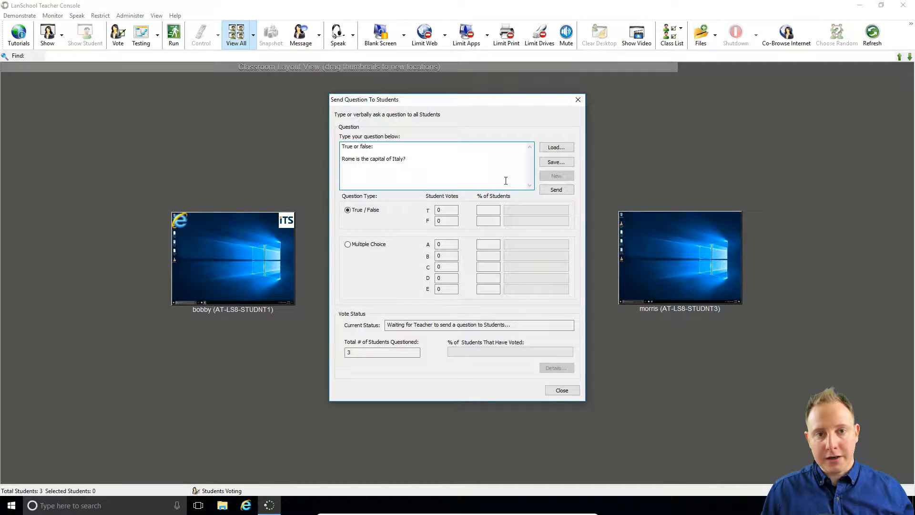
{"action": "mouse_move", "coordinate": [476, 176]}
{"action": "type", "text": ":"}
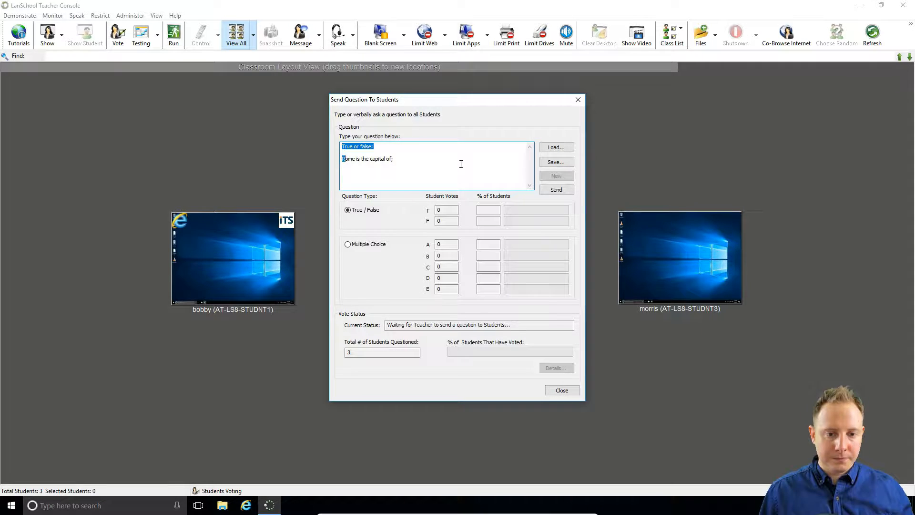
Step: List options A) Italy to E) Germany, switch to Multiple Choice and send it
{"action": "type", "text": "A) Italy"}
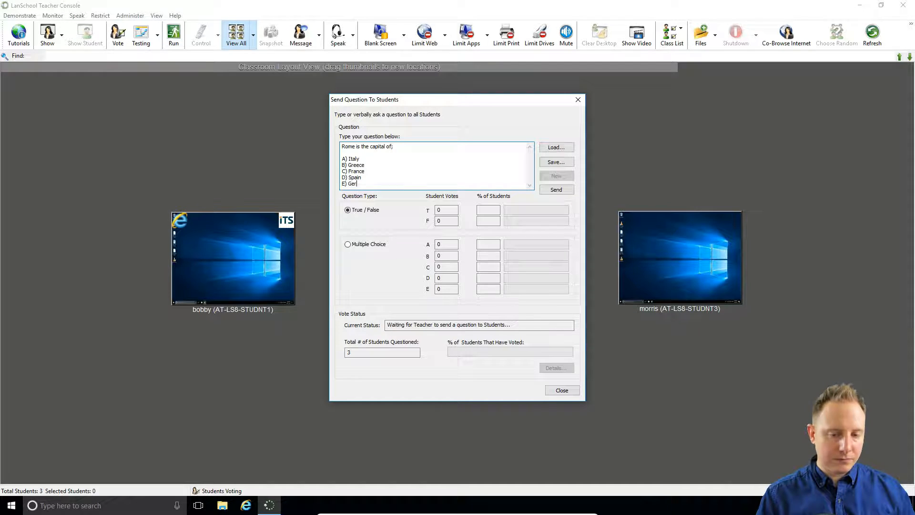
{"action": "type", "text": "many"}
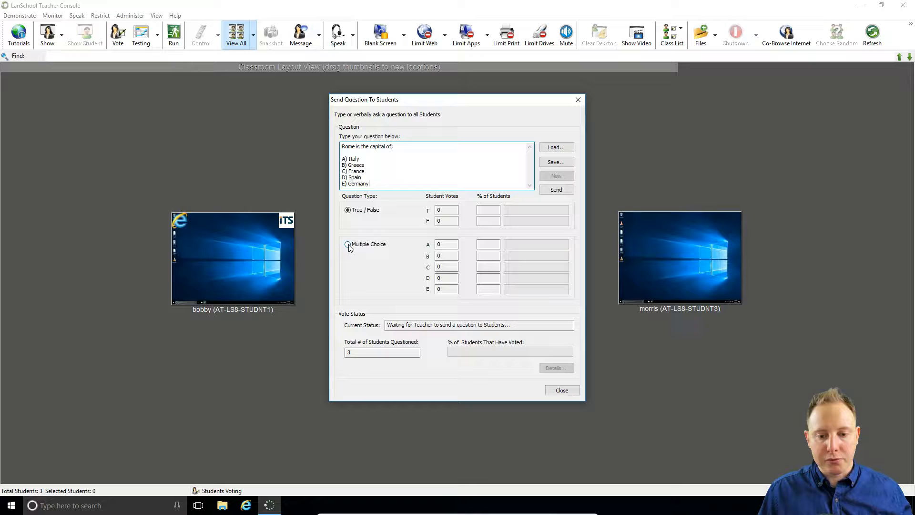
{"action": "left_click", "coordinate": [347, 244]}
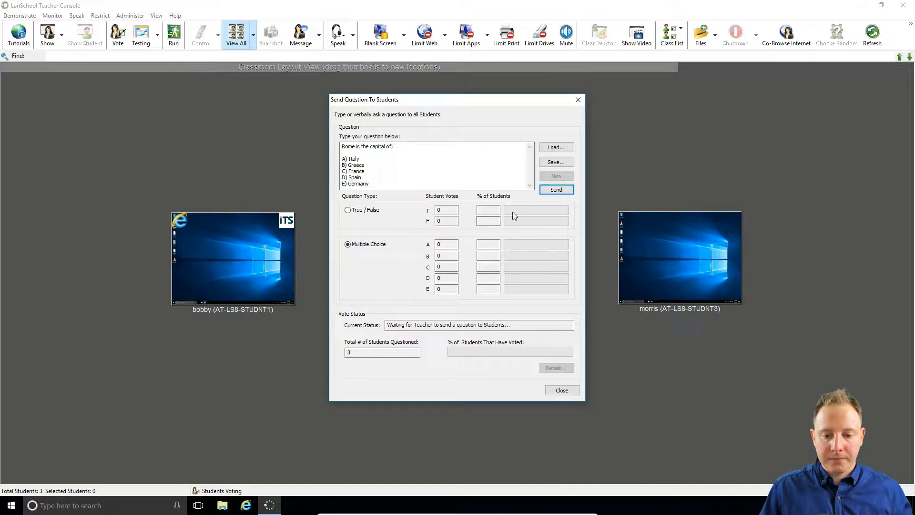
{"action": "left_click", "coordinate": [555, 189]}
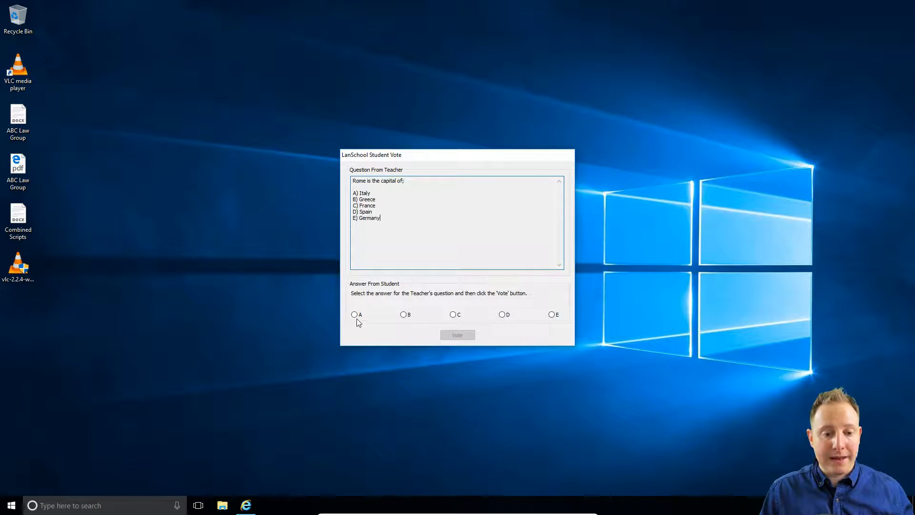
Step: Vote A on the first student and B on the third, submitting each vote
{"action": "left_click", "coordinate": [353, 313]}
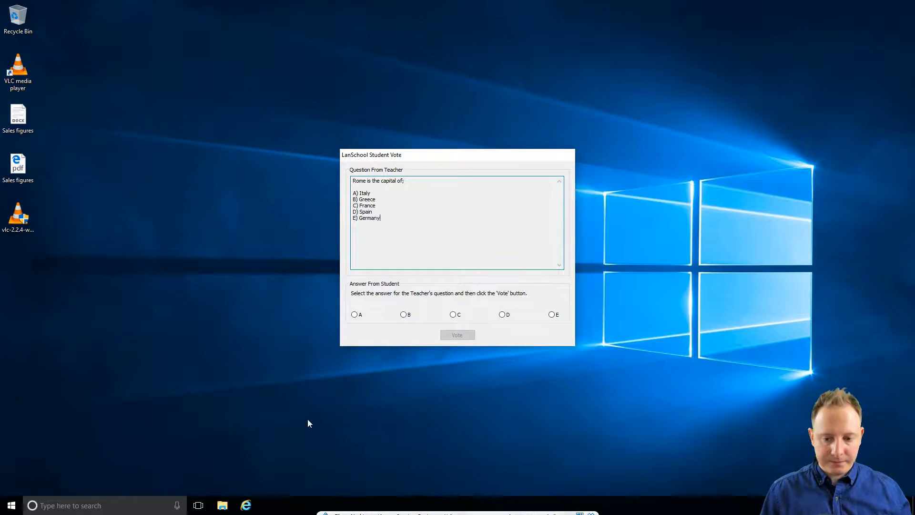
{"action": "left_click", "coordinate": [551, 314]}
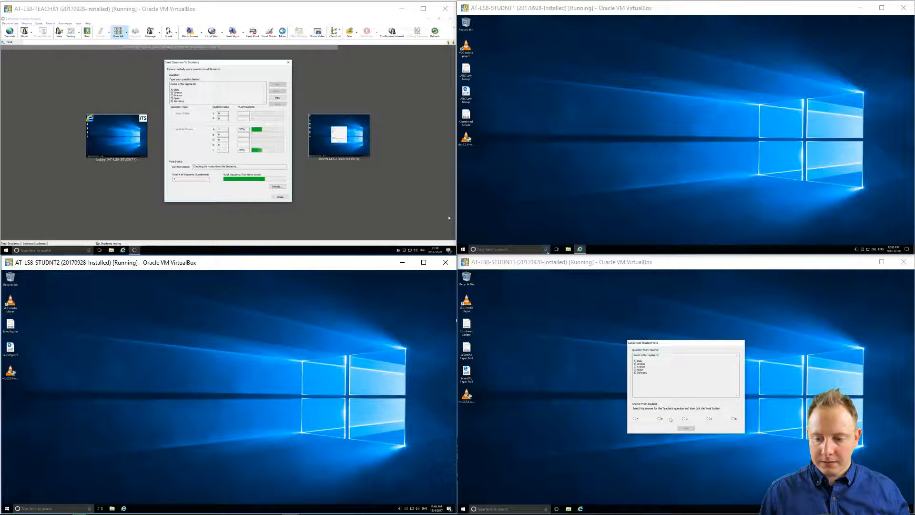
{"action": "left_click", "coordinate": [658, 418]}
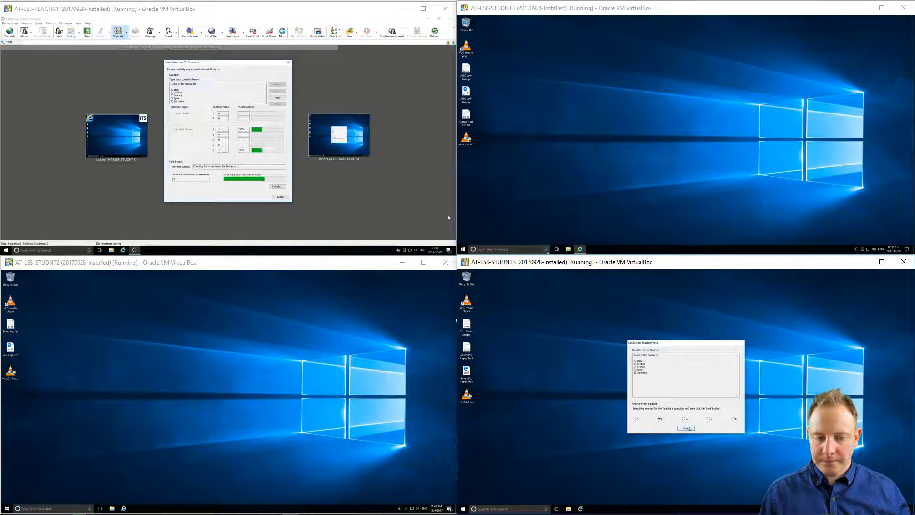
{"action": "left_click", "coordinate": [686, 428]}
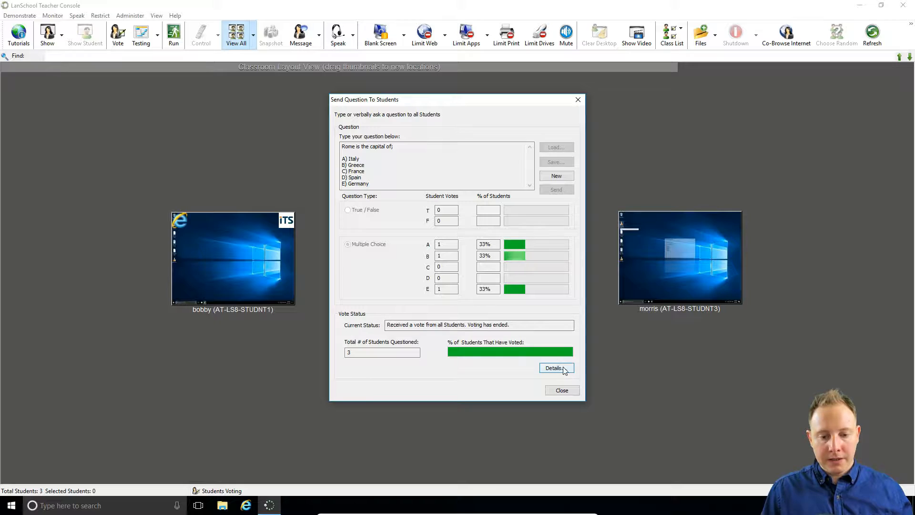
{"action": "left_click", "coordinate": [552, 368]}
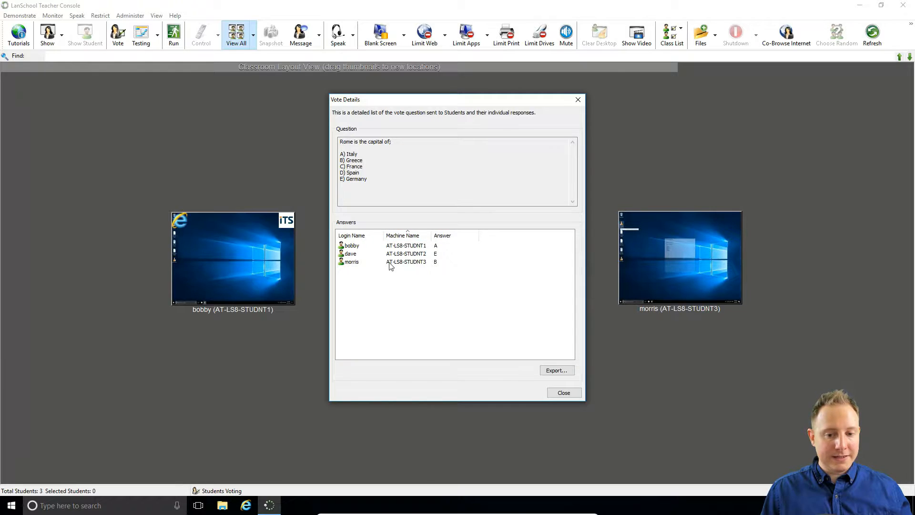
{"action": "left_click", "coordinate": [442, 235]}
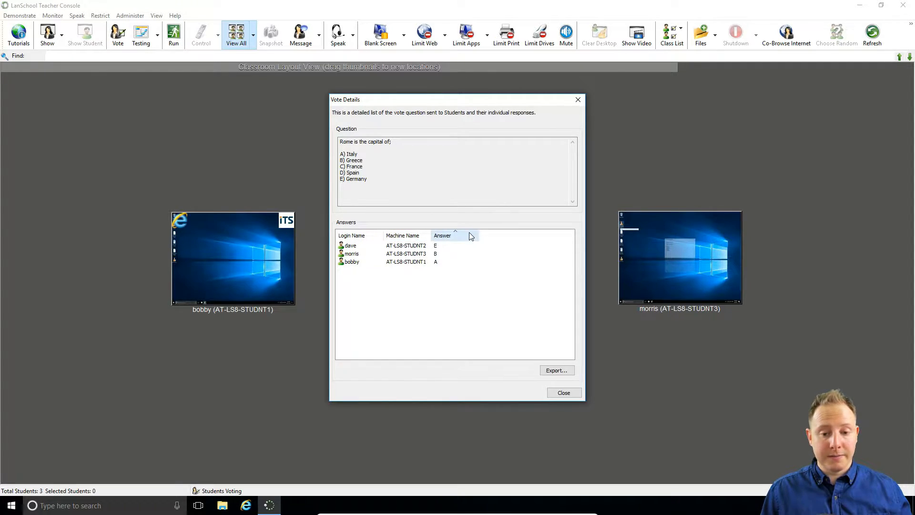
{"action": "left_click", "coordinate": [455, 236]}
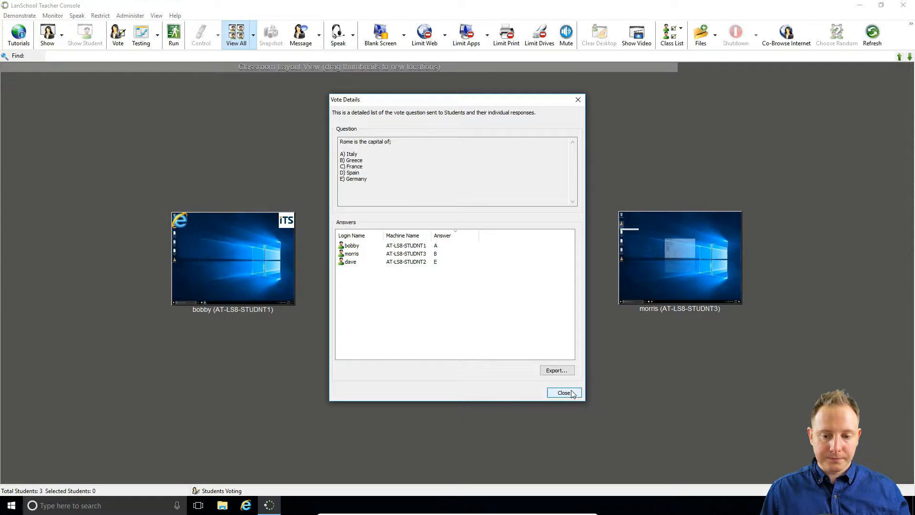
{"action": "left_click", "coordinate": [564, 392]}
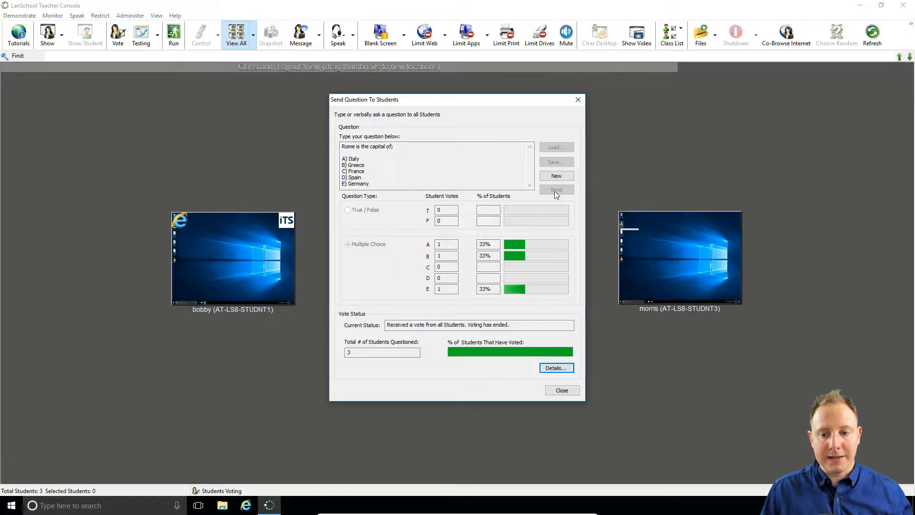
Step: Reset the vote with New and save the question to a file named 'questio…'
{"action": "left_click", "coordinate": [555, 176]}
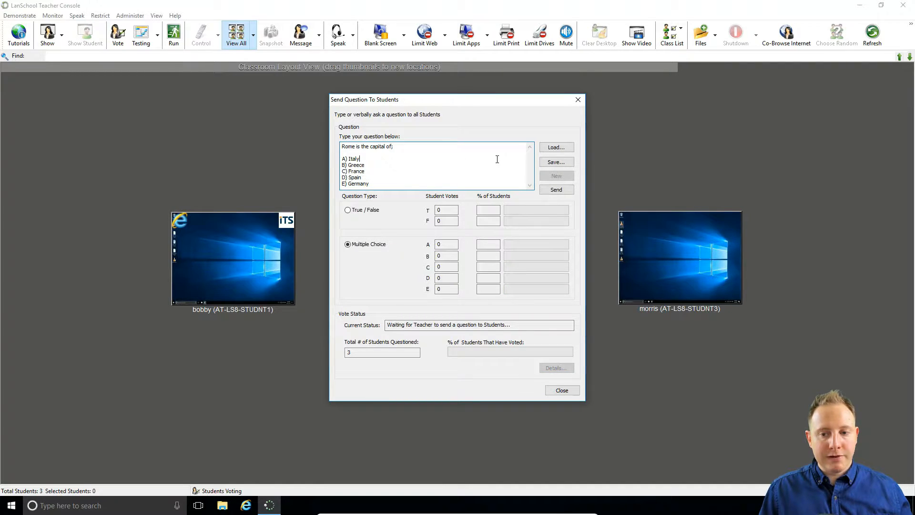
{"action": "left_click", "coordinate": [555, 162]}
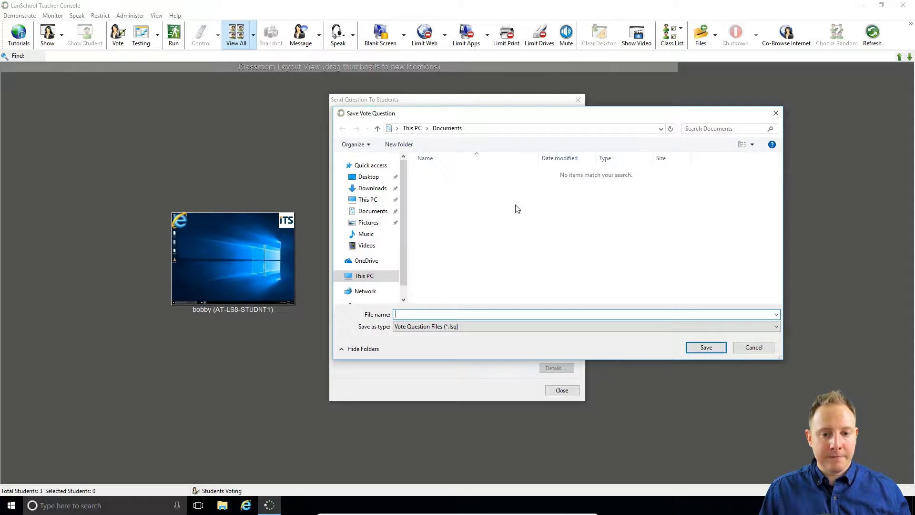
{"action": "type", "text": "questio"}
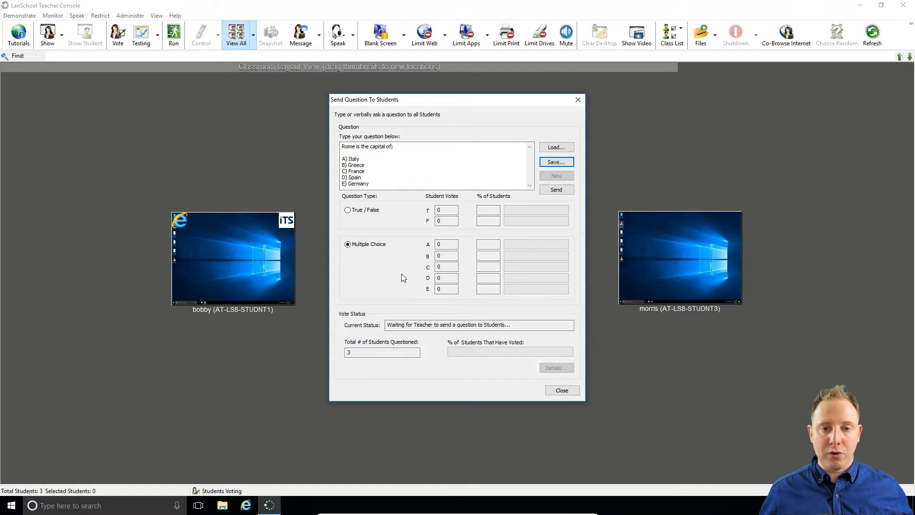
{"action": "mouse_move", "coordinate": [373, 272]}
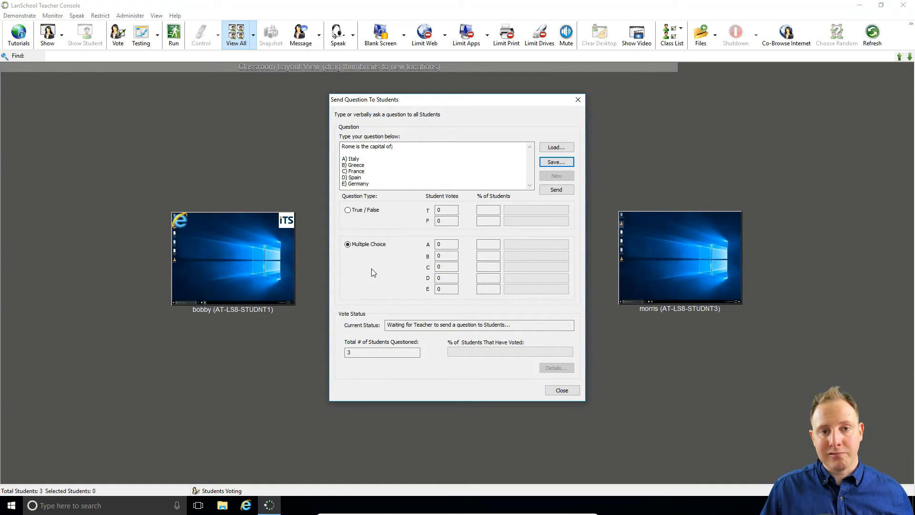